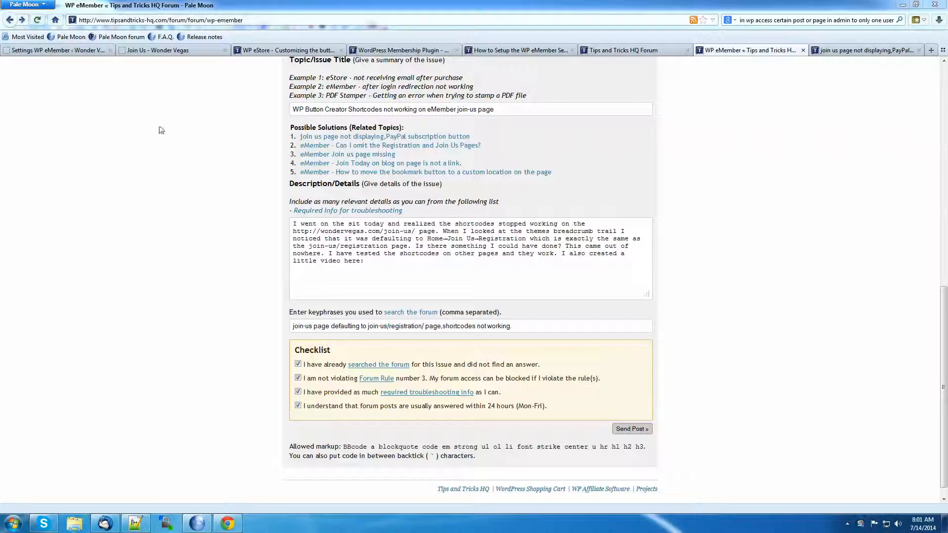
# Switch to the 'Join Us - Wonder Vegas' tab showing raw shortcodes
pyautogui.click(158, 51)
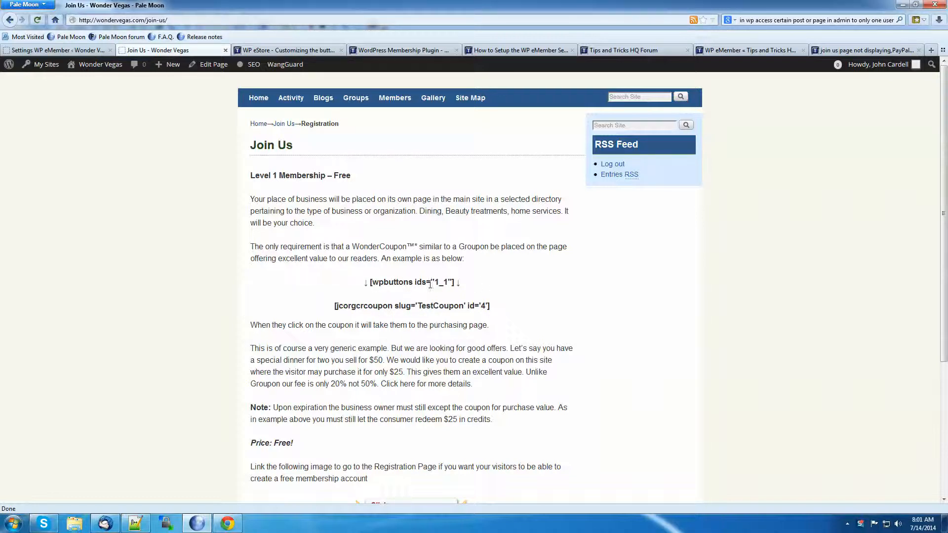
pyautogui.moveTo(385, 224)
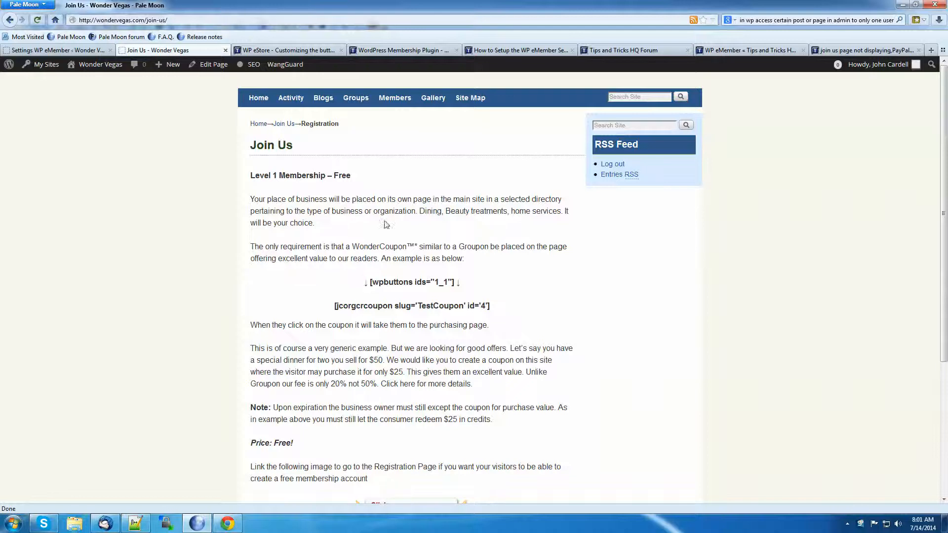
pyautogui.moveTo(495, 308)
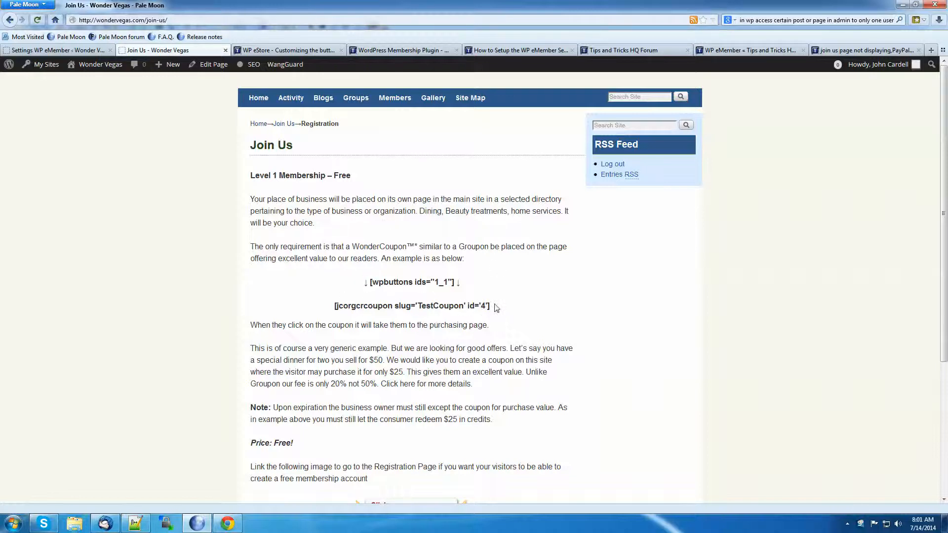
pyautogui.moveTo(379, 282)
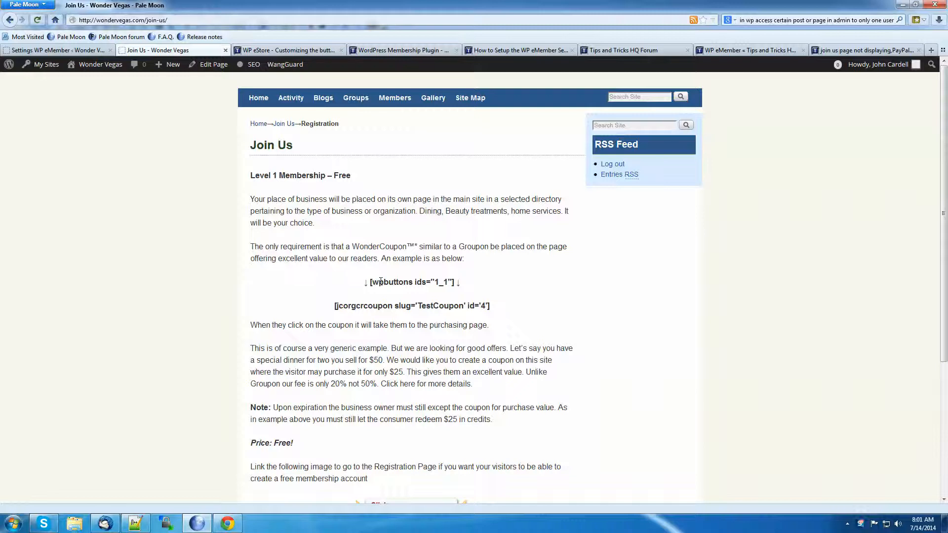
pyautogui.moveTo(7, 130)
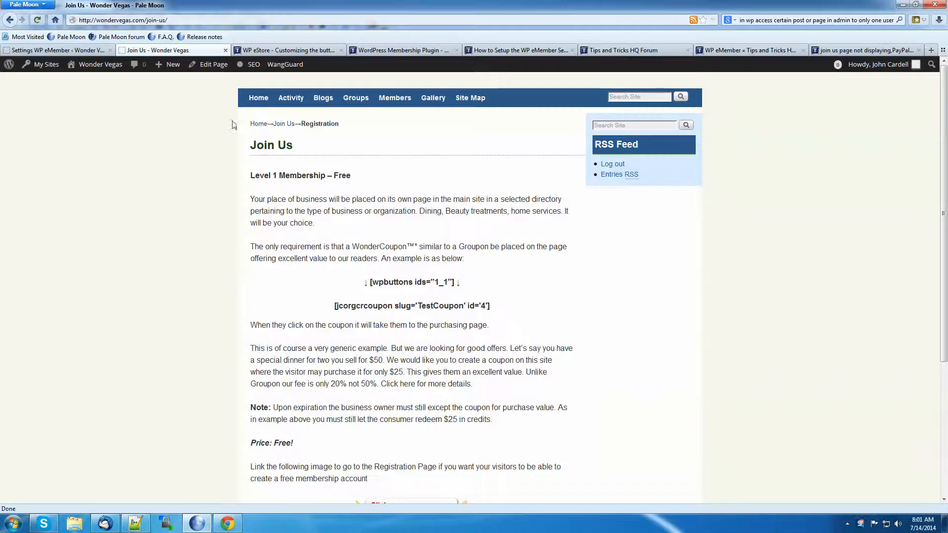
pyautogui.moveTo(296, 124)
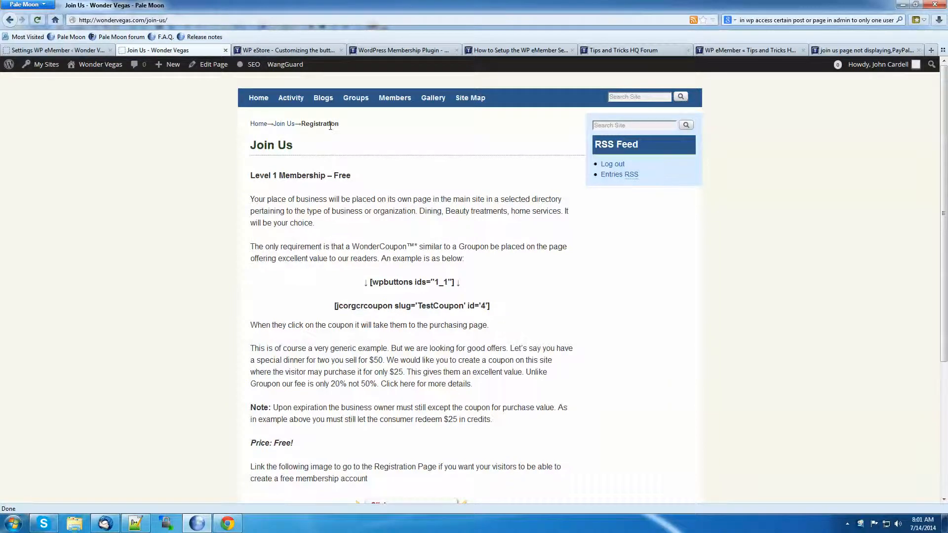
pyautogui.moveTo(361, 145)
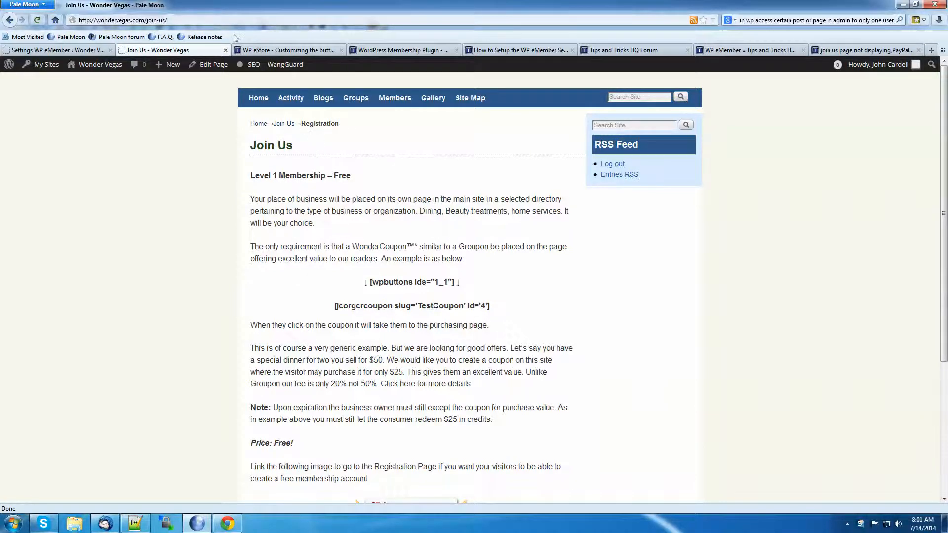
# Append 'registration' after join-us/ in the page address
pyautogui.click(181, 20)
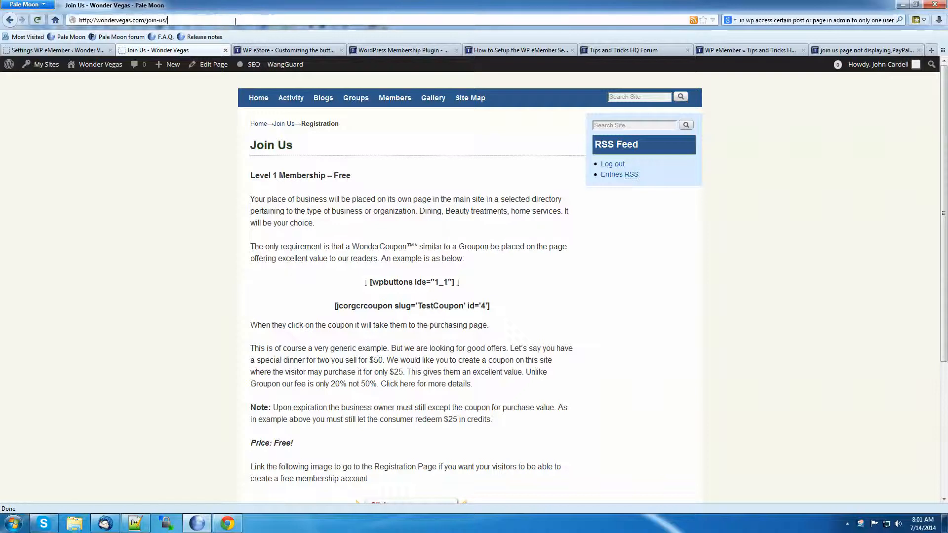
pyautogui.write('registration')
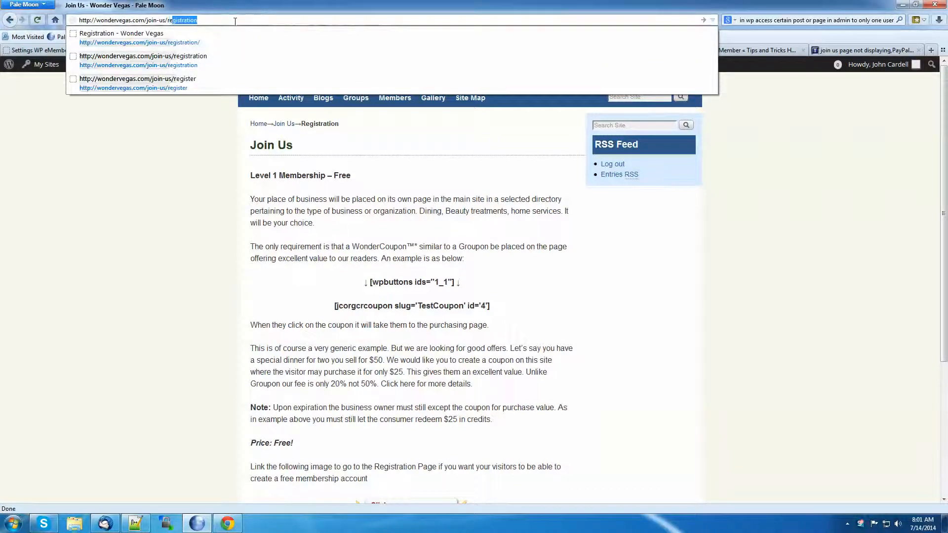